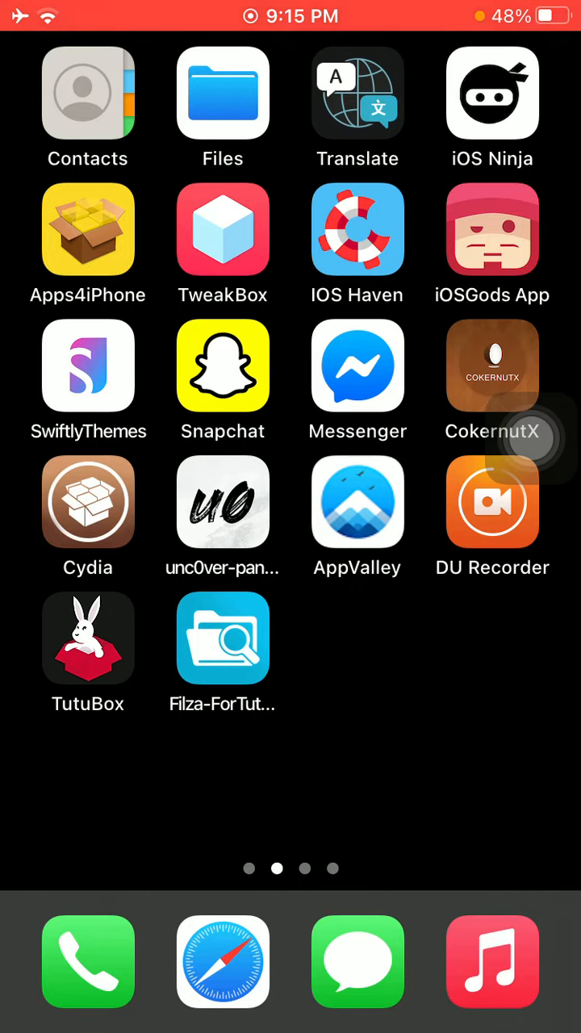
# Return to the first Home Screen page and launch the Settings app.
pyautogui.hscroll(3)
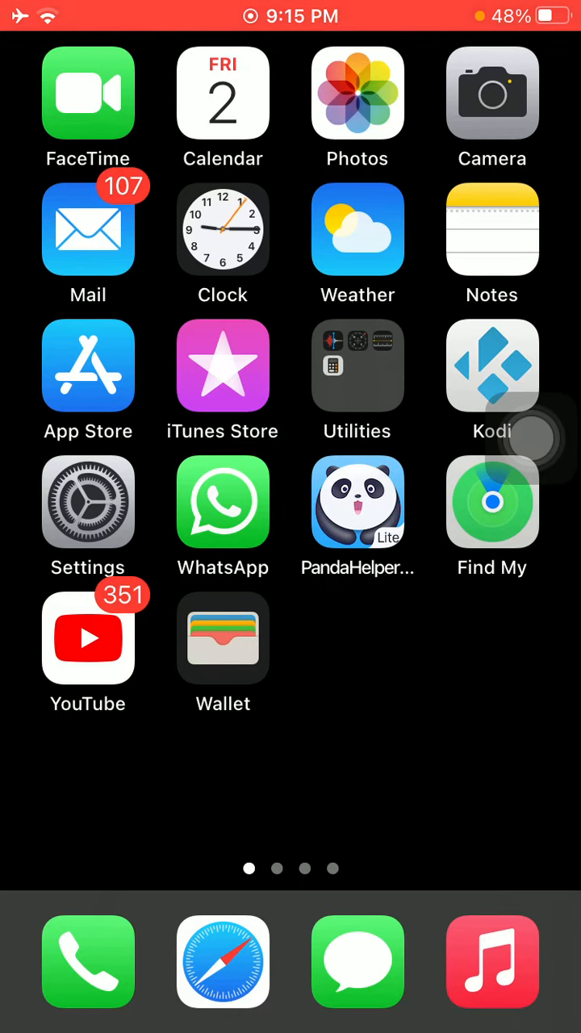
pyautogui.click(87, 502)
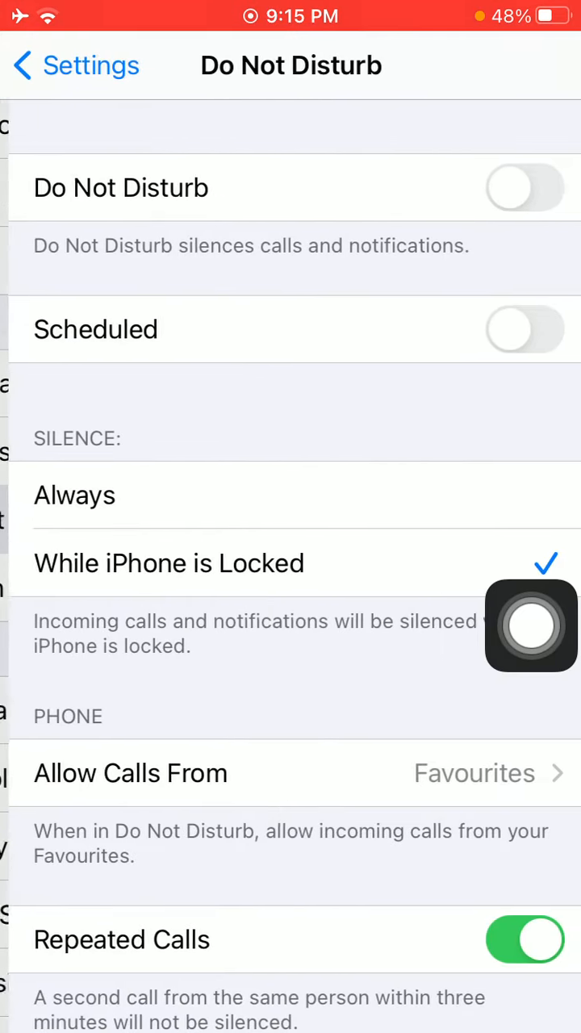
pyautogui.click(526, 188)
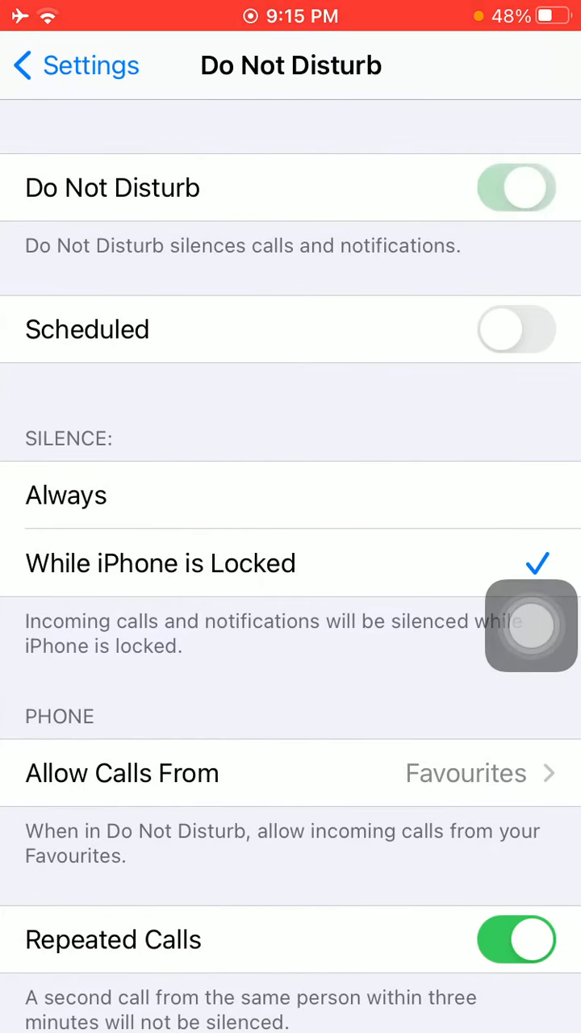
pyautogui.click(516, 188)
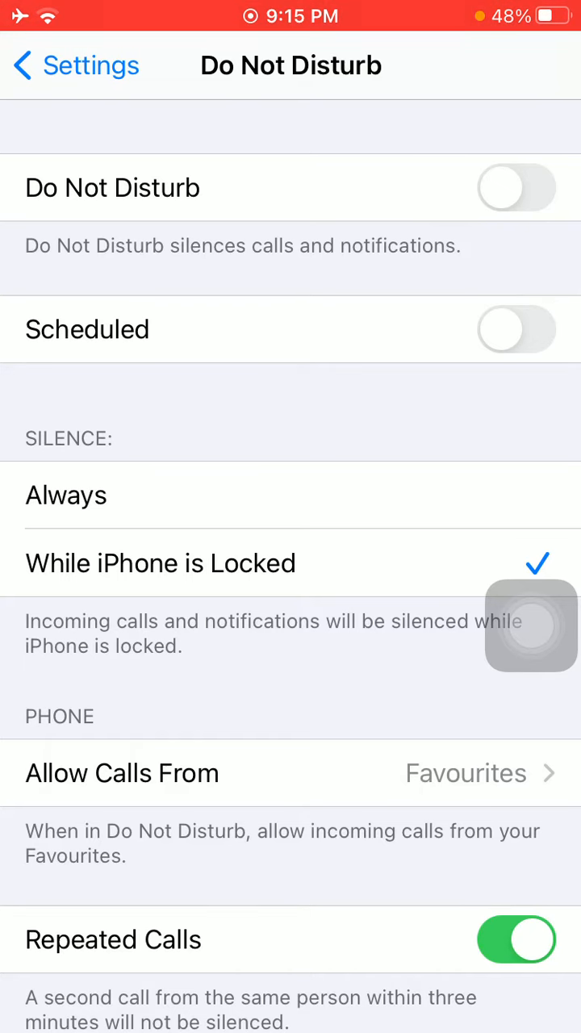
pyautogui.click(531, 626)
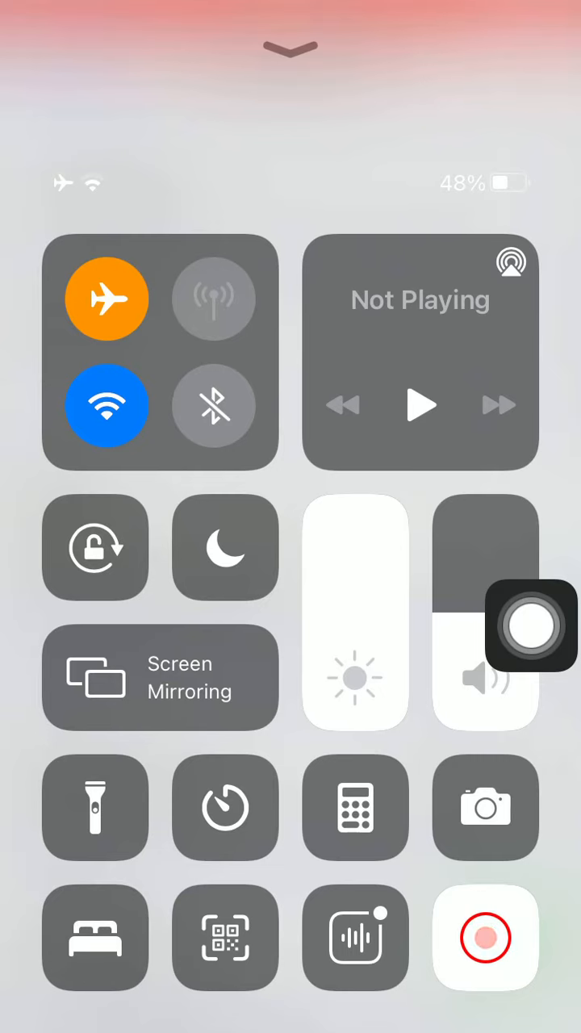
# Toggle Do Not Disturb on then off in Control Centre and go back to the Home Screen.
pyautogui.click(226, 547)
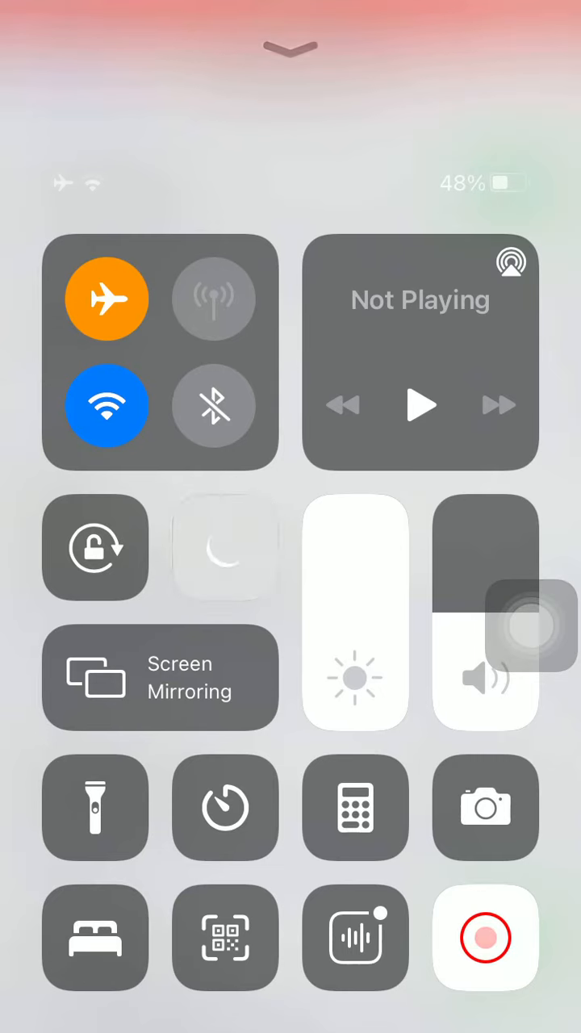
pyautogui.click(226, 547)
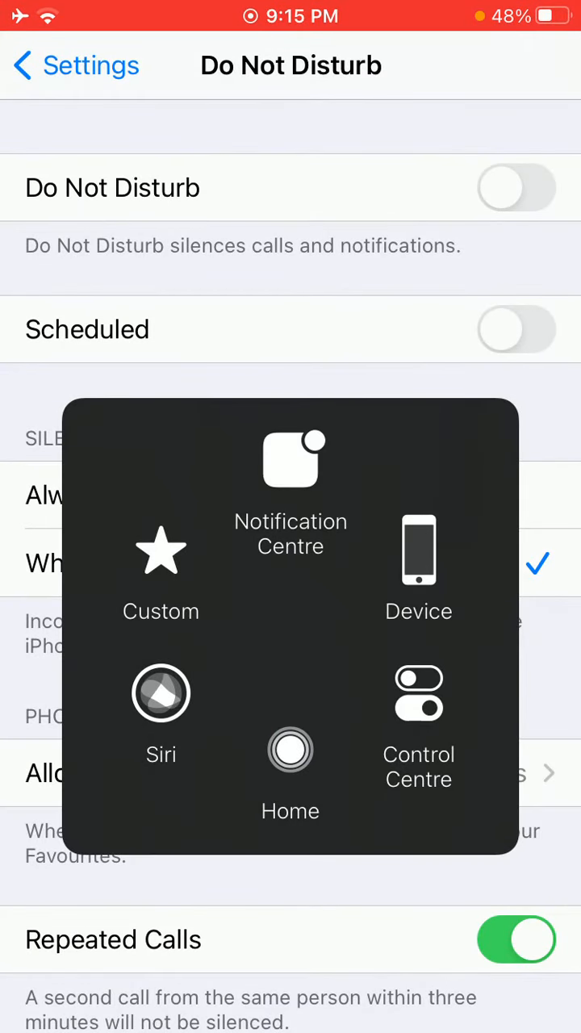
pyautogui.click(290, 762)
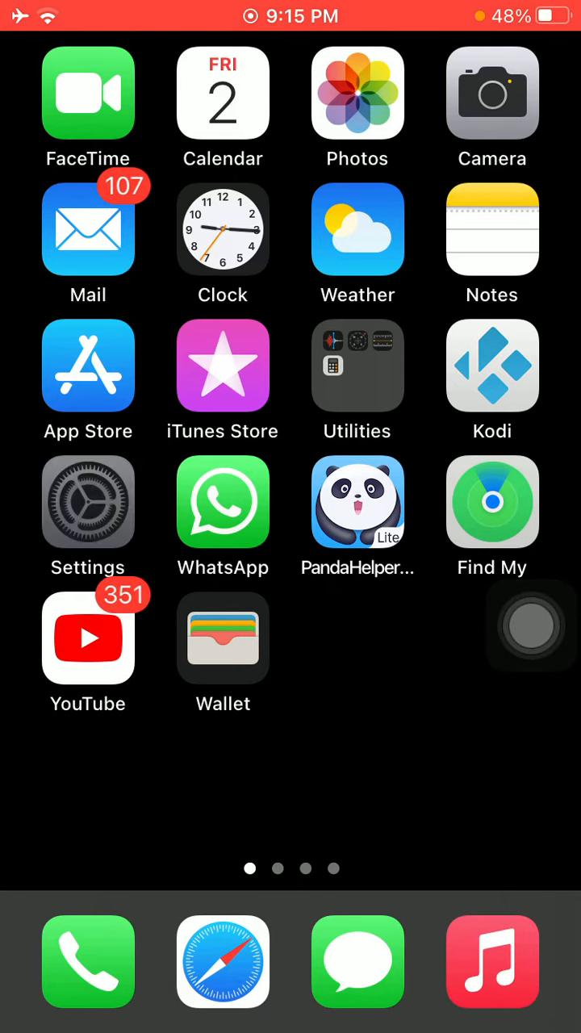
# In Settings > Sounds, lower the Ringer and Alerts volume then restore it to maximum.
pyautogui.click(87, 503)
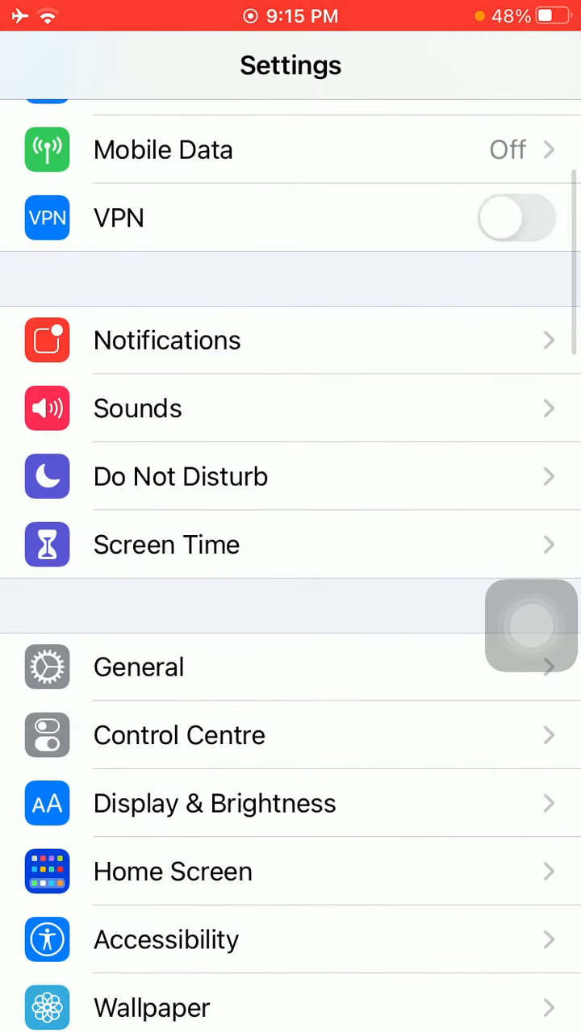
pyautogui.click(137, 409)
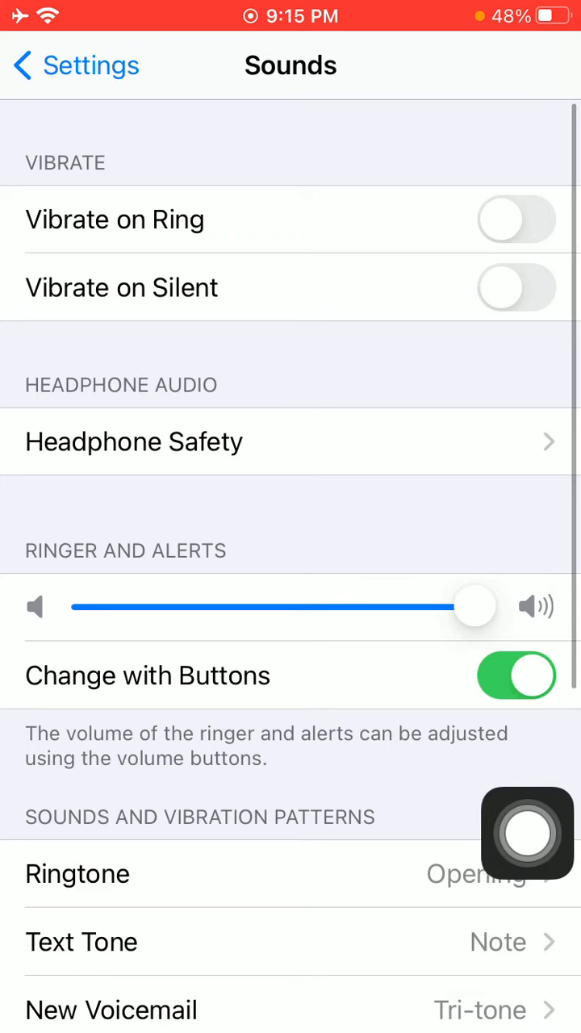
pyautogui.moveTo(475, 607); pyautogui.dragTo(358, 607)
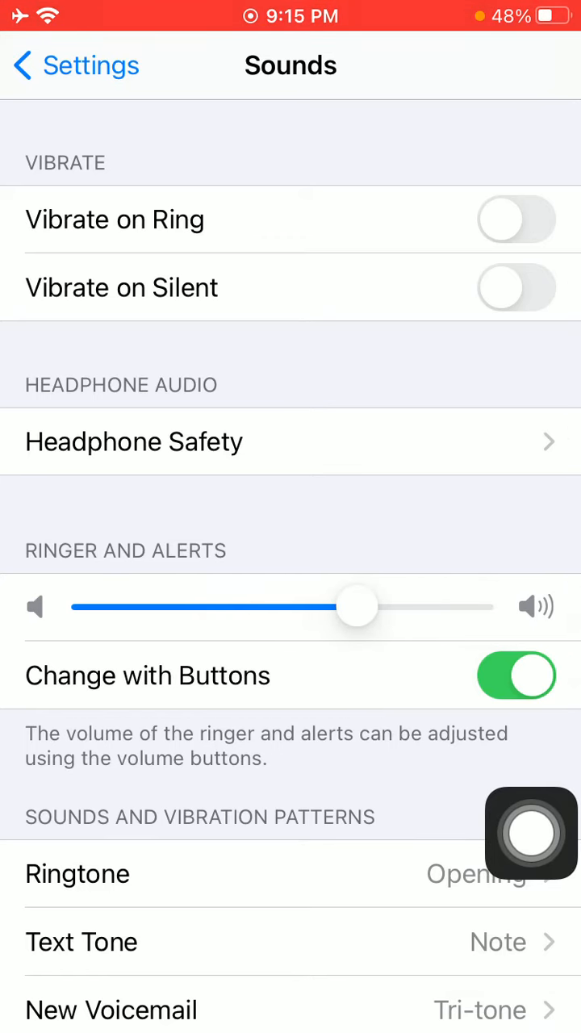
pyautogui.moveTo(358, 607); pyautogui.dragTo(474, 607)
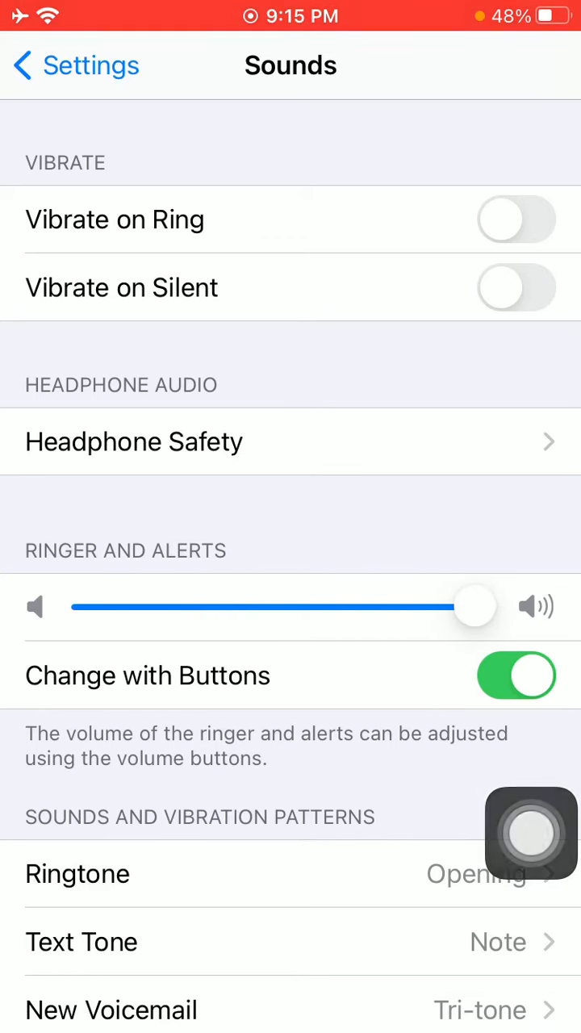
pyautogui.click(533, 833)
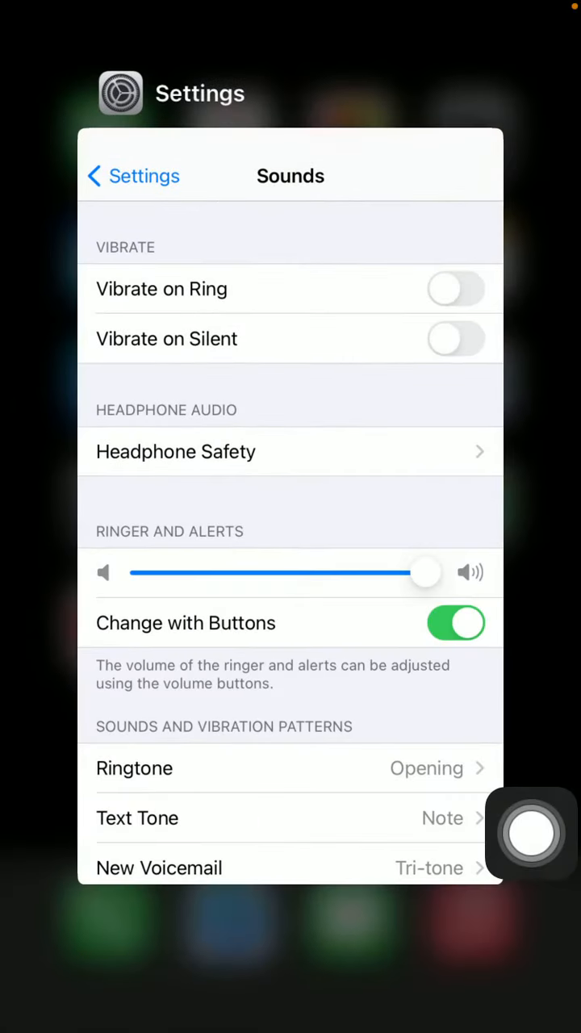
# Dismiss Settings from the app switcher and relaunch it from the Home Screen.
pyautogui.press('home')
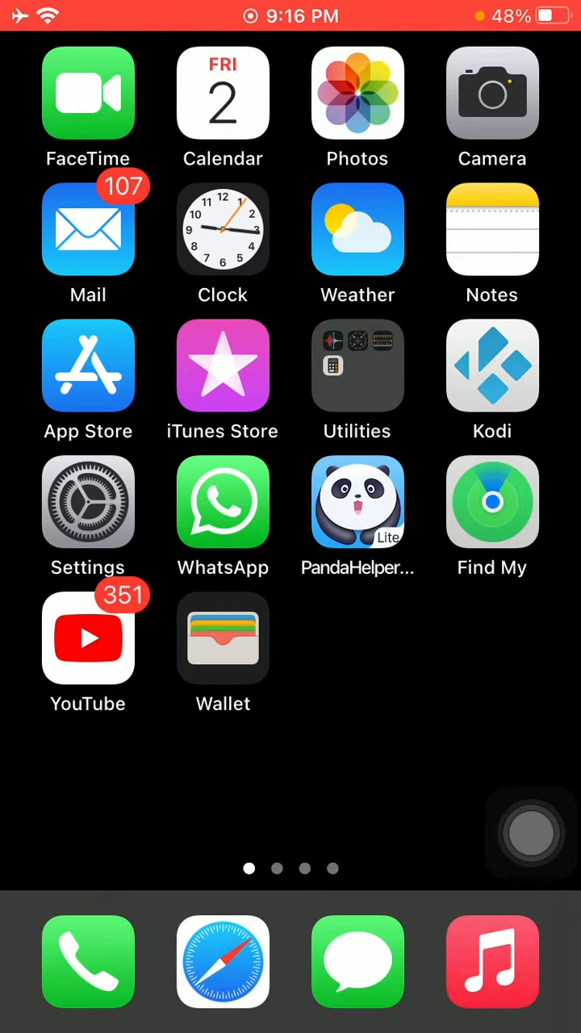
pyautogui.click(87, 517)
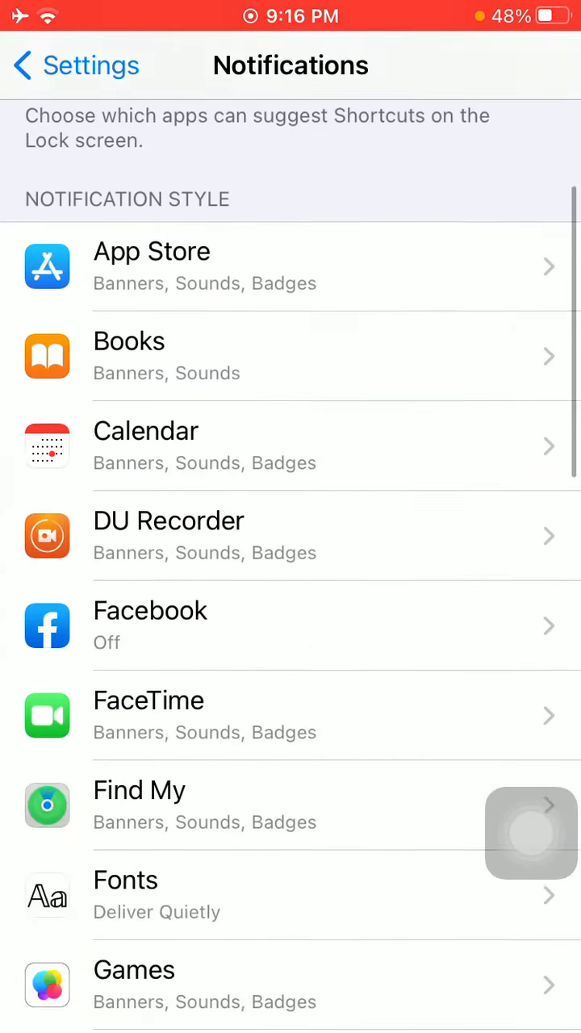
# In Notifications, switch Allow Notifications for the Phone app off and back on.
pyautogui.scroll(-3)
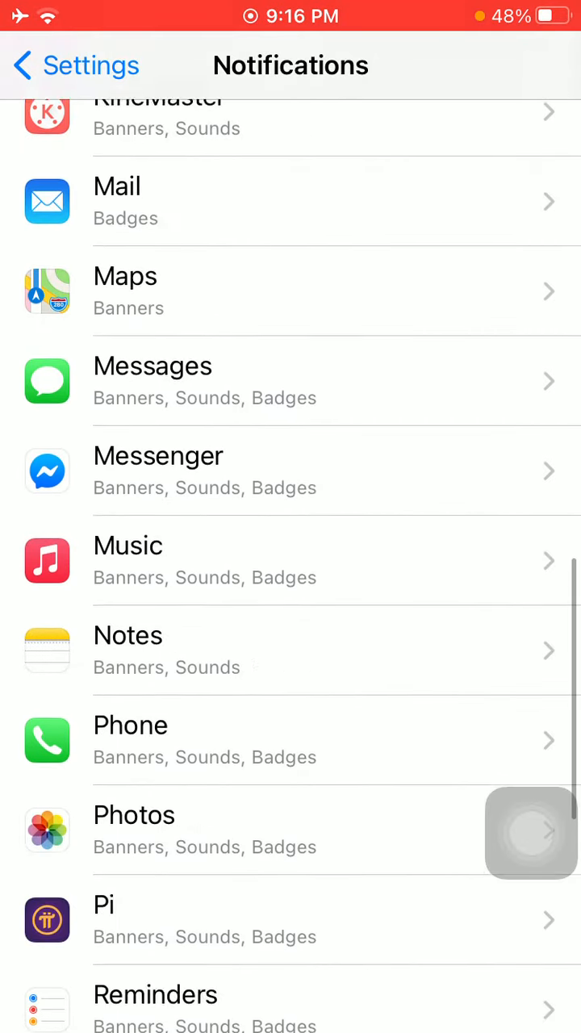
pyautogui.click(291, 740)
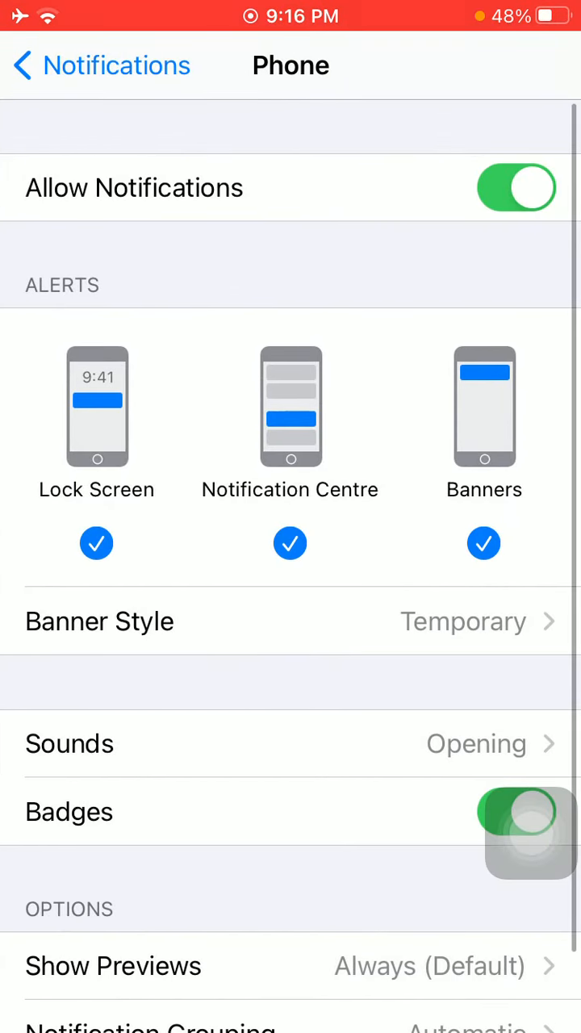
pyautogui.click(517, 187)
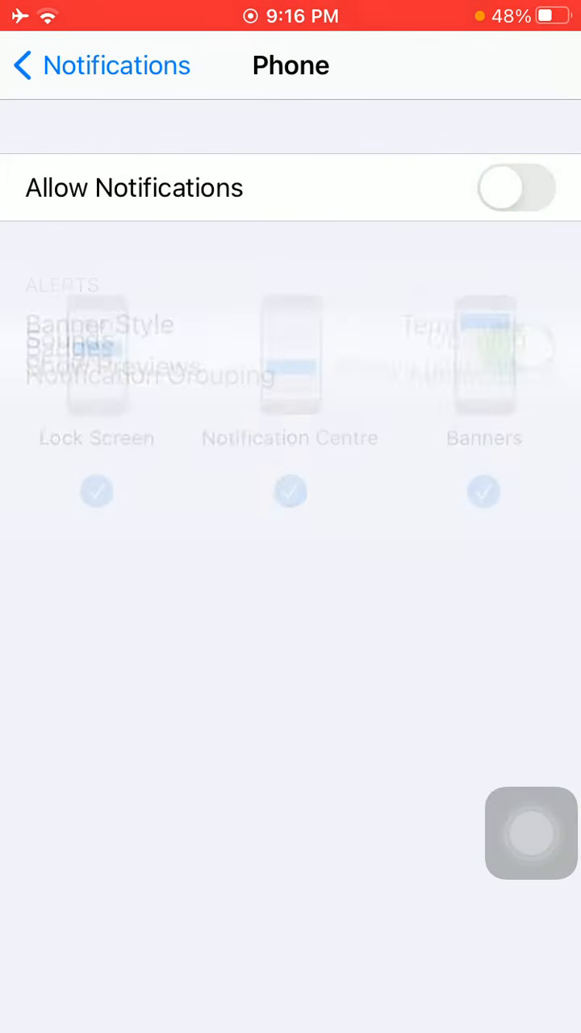
pyautogui.click(514, 188)
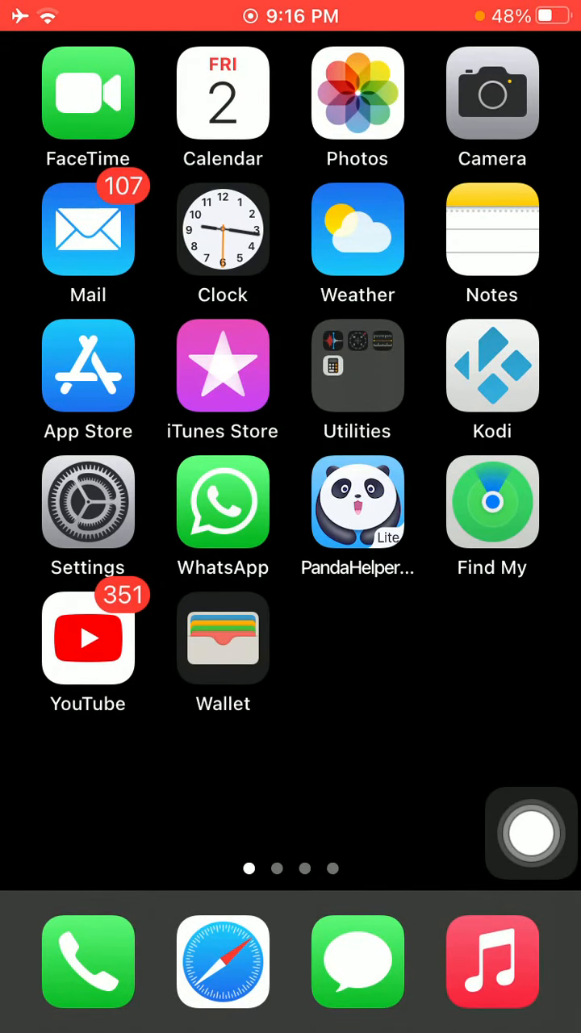
# Reopen Settings to its main list of categories.
pyautogui.click(88, 515)
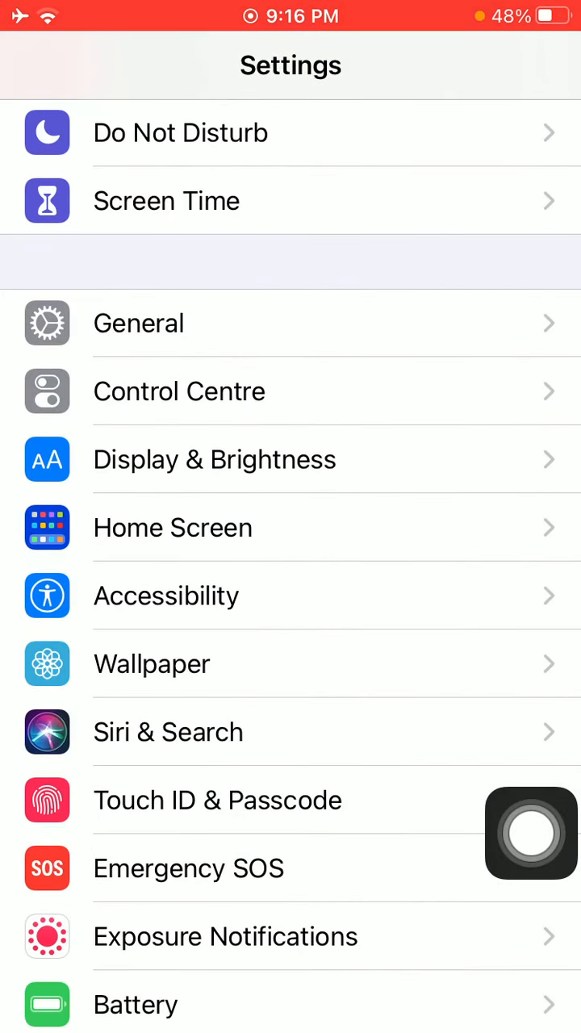